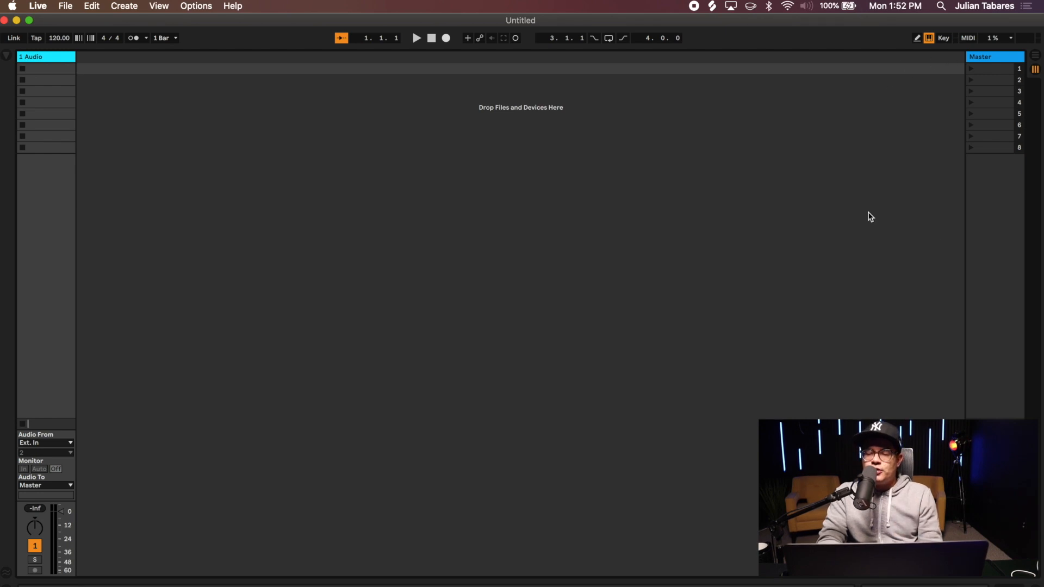
mouse_move(881, 61)
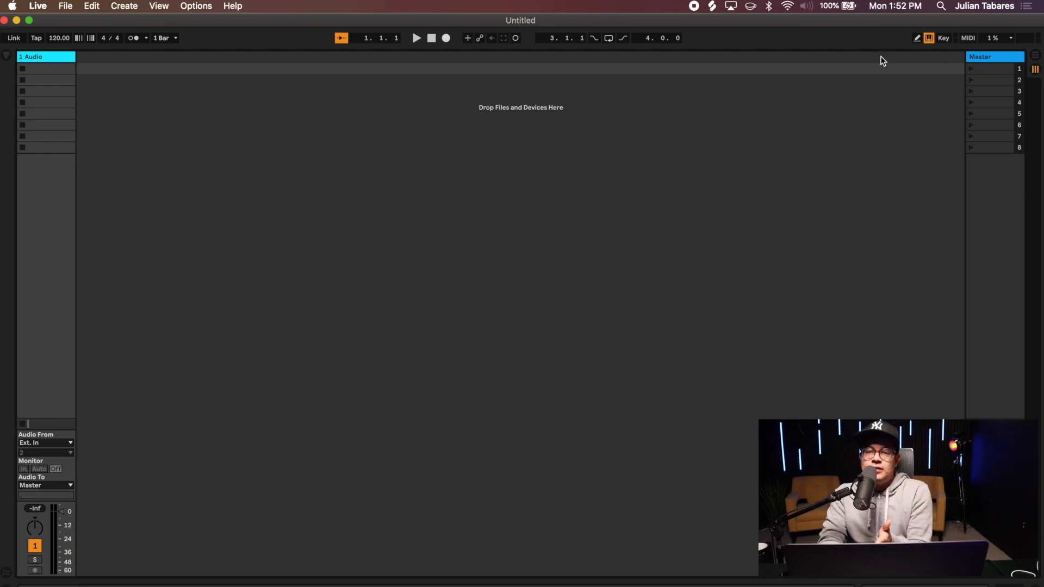
mouse_move(904, 98)
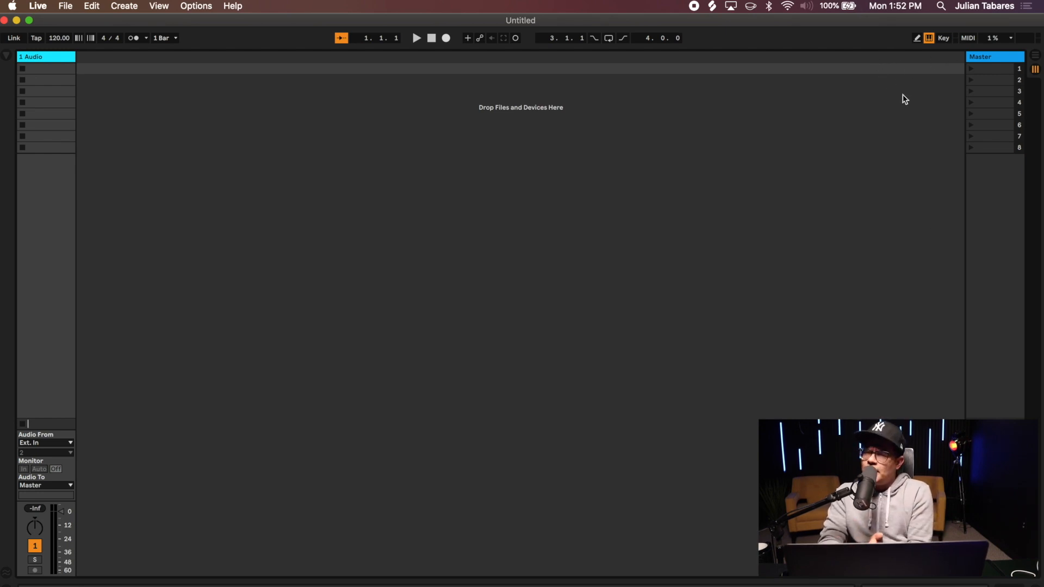
mouse_move(127, 83)
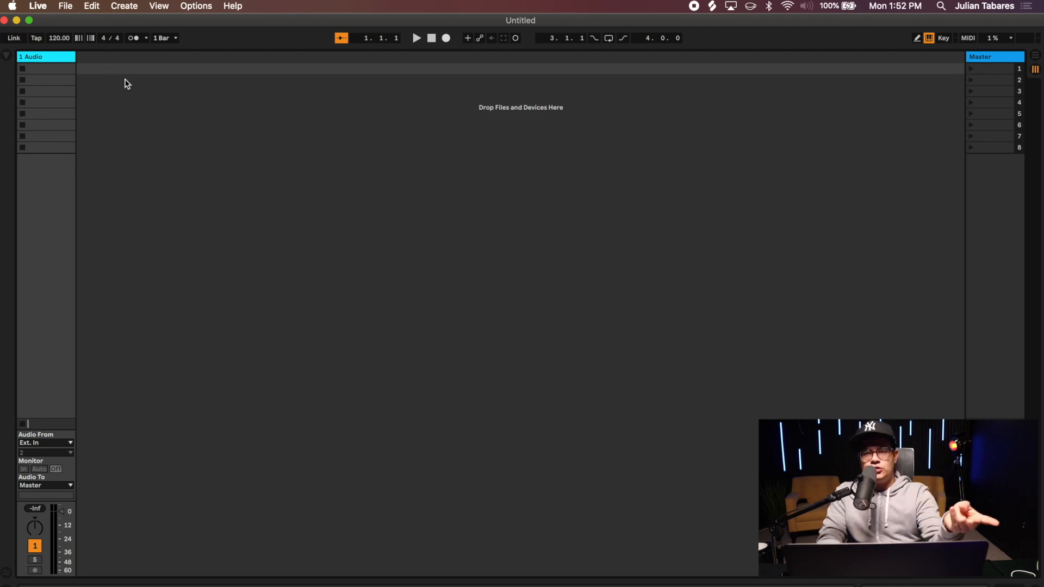
mouse_move(258, 176)
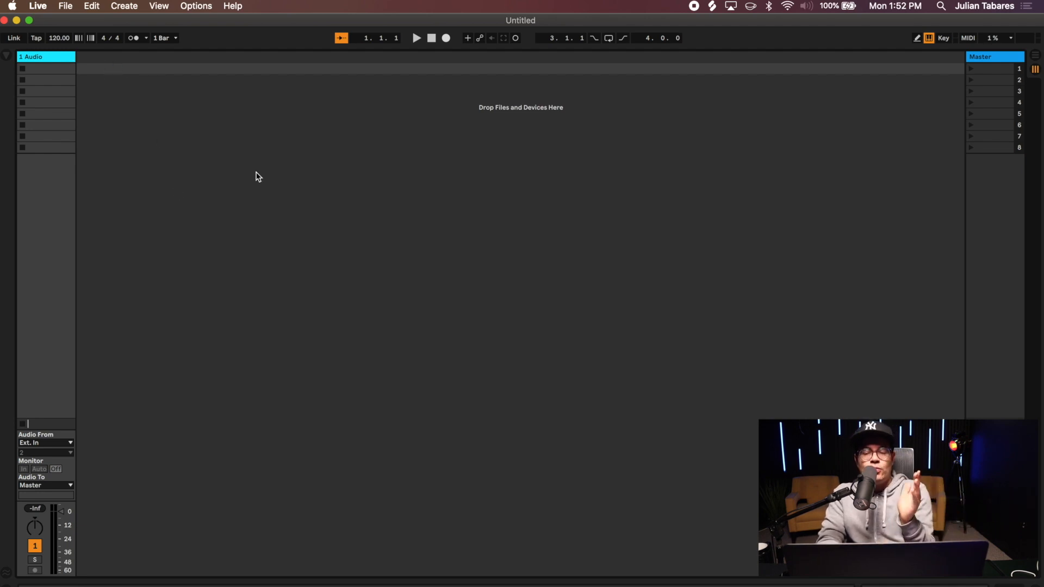
mouse_move(760, 212)
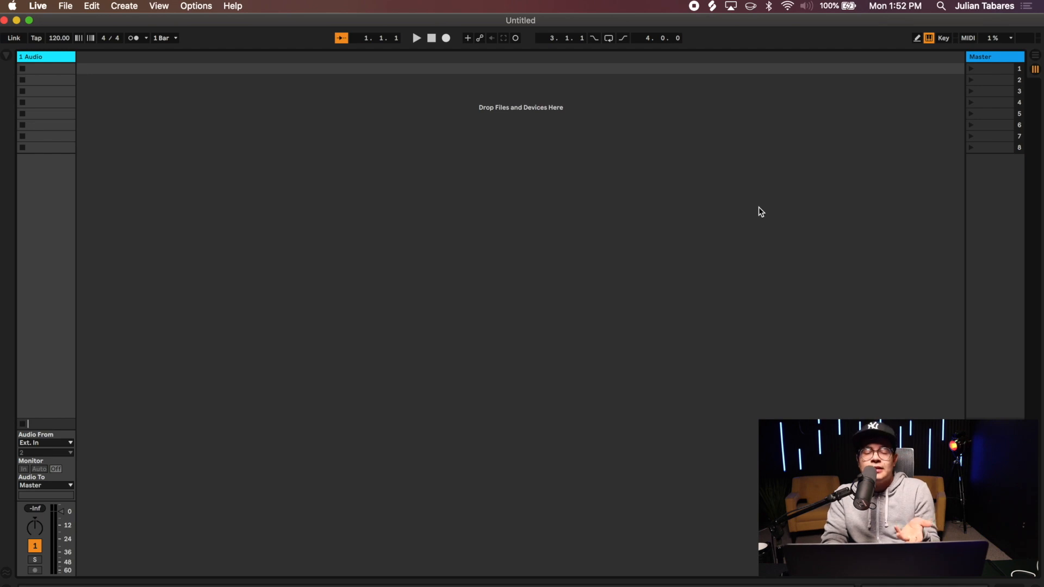
mouse_move(592, 249)
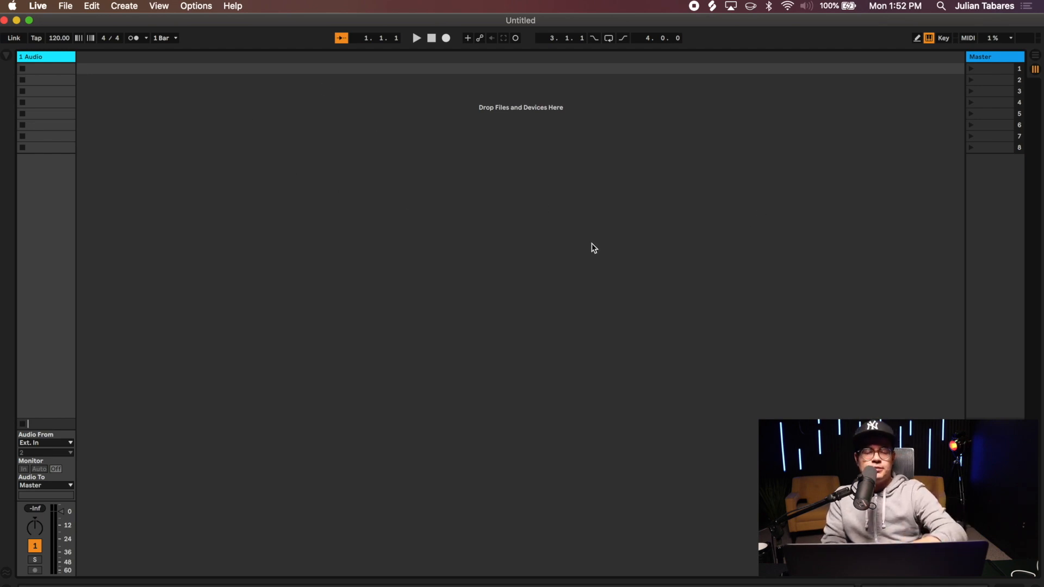
mouse_move(466, 119)
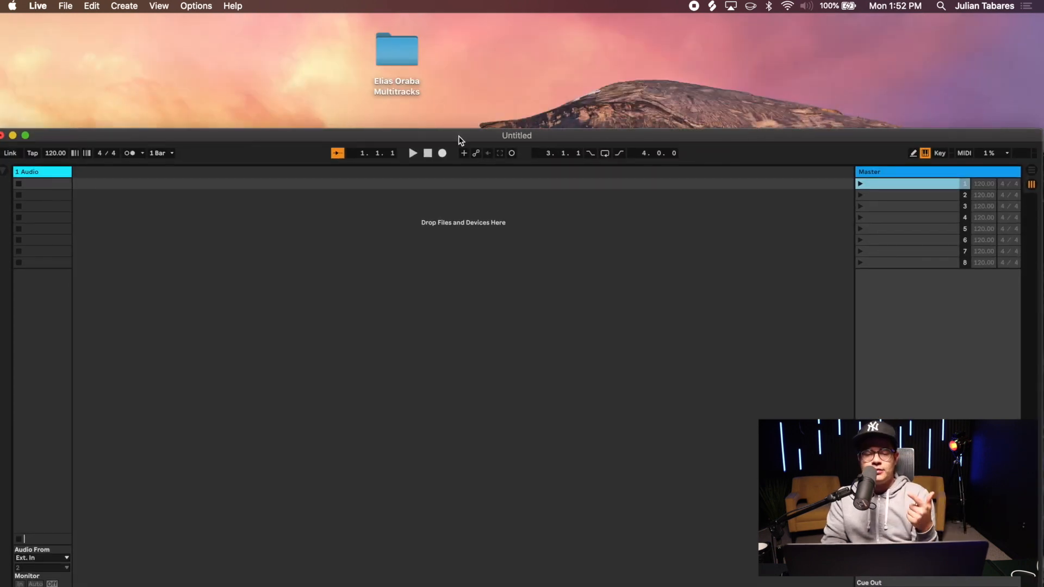
left_click(26, 136)
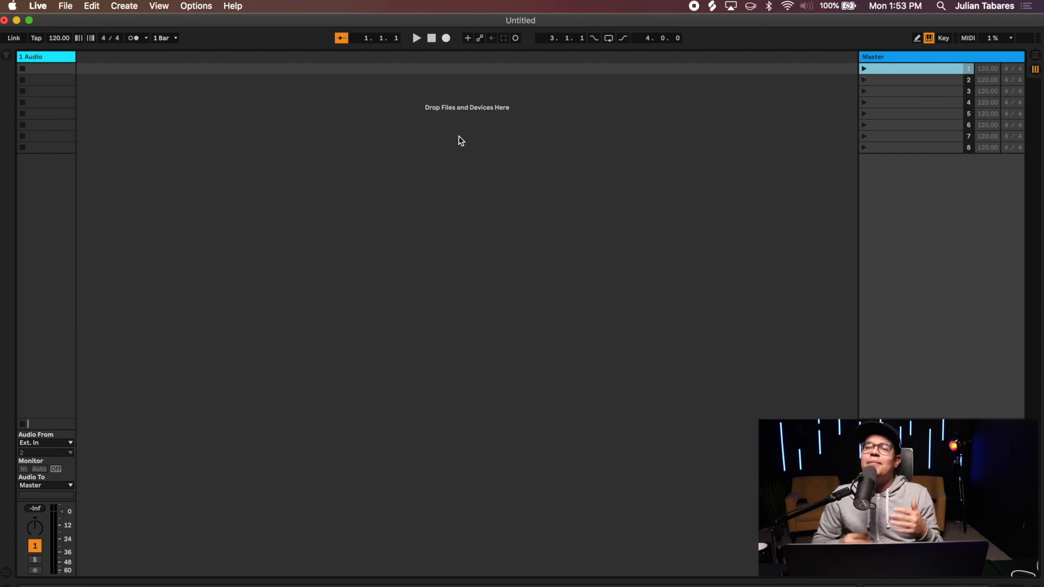
mouse_move(406, 93)
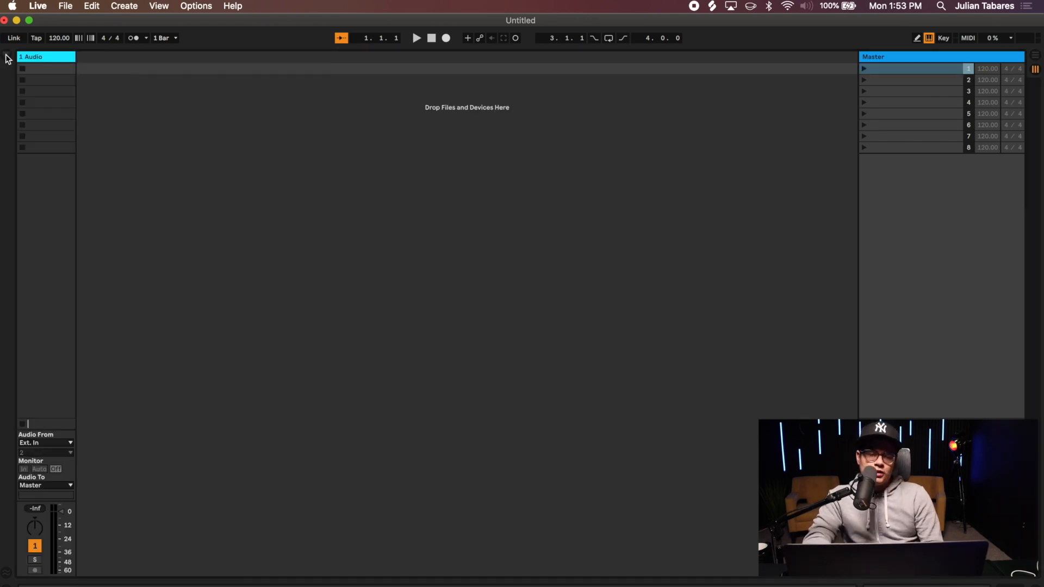
left_click(6, 57)
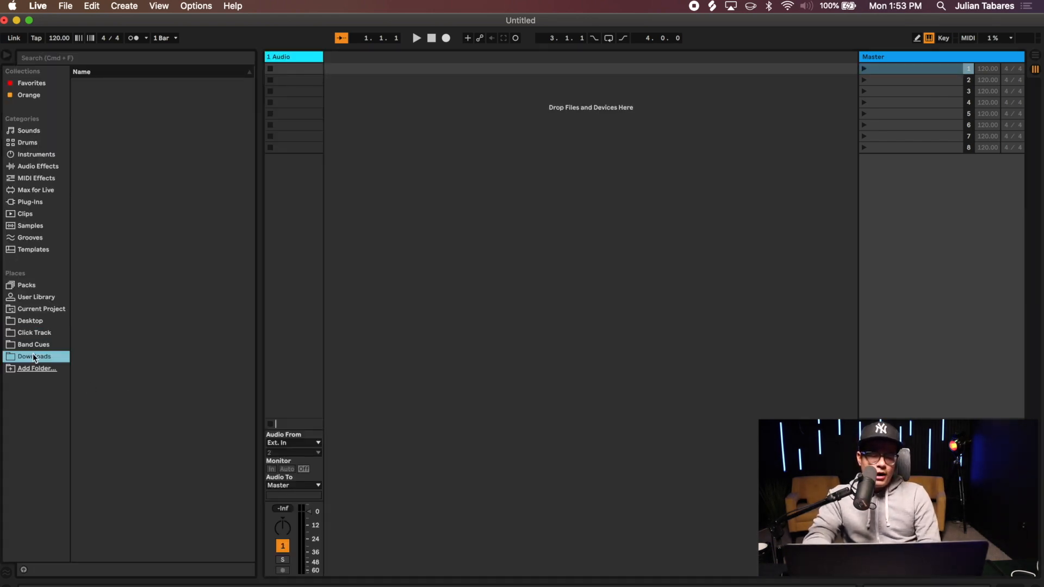
left_click(33, 356)
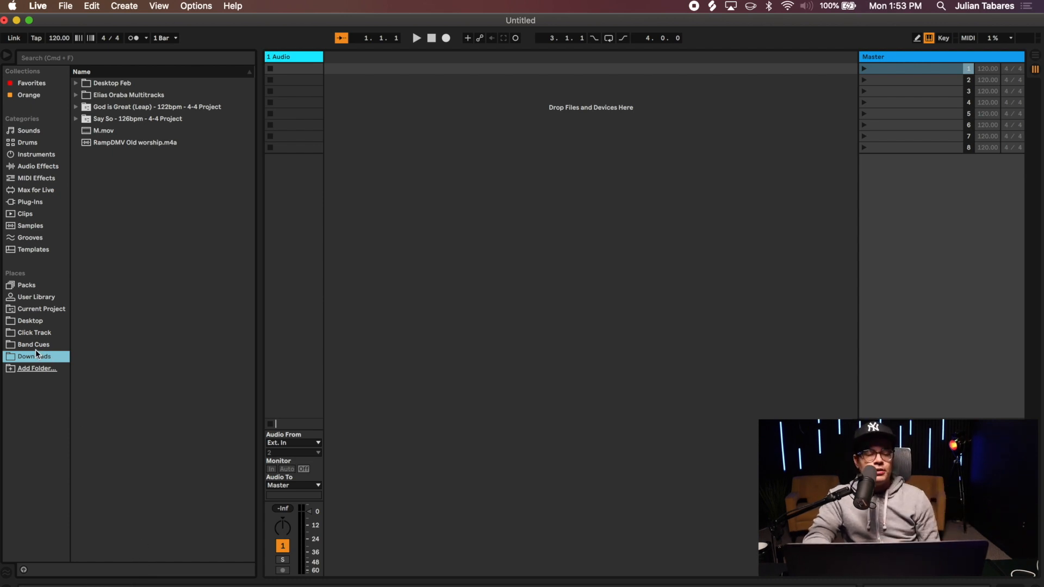
left_click(29, 320)
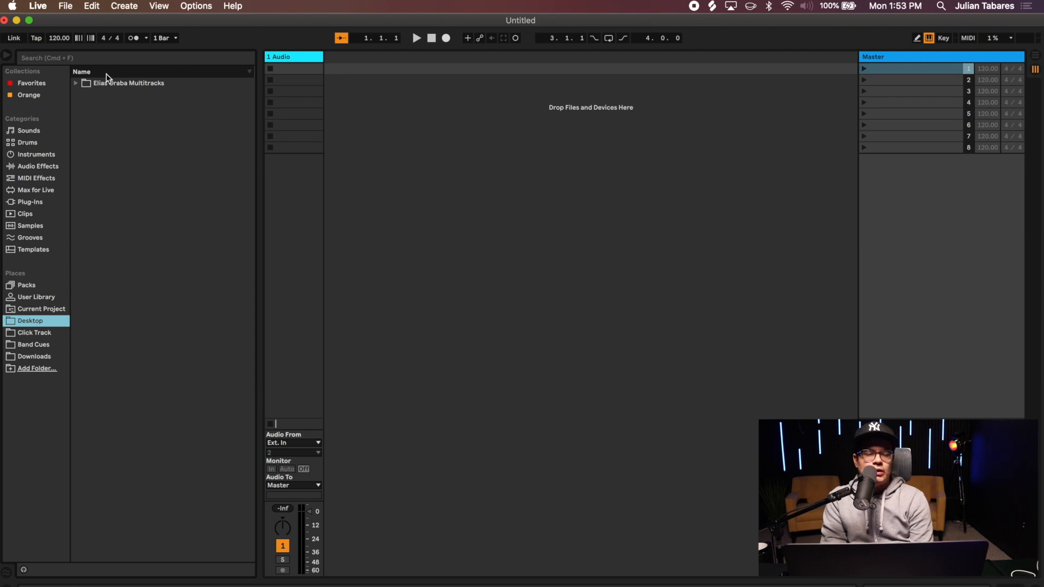
left_click(75, 83)
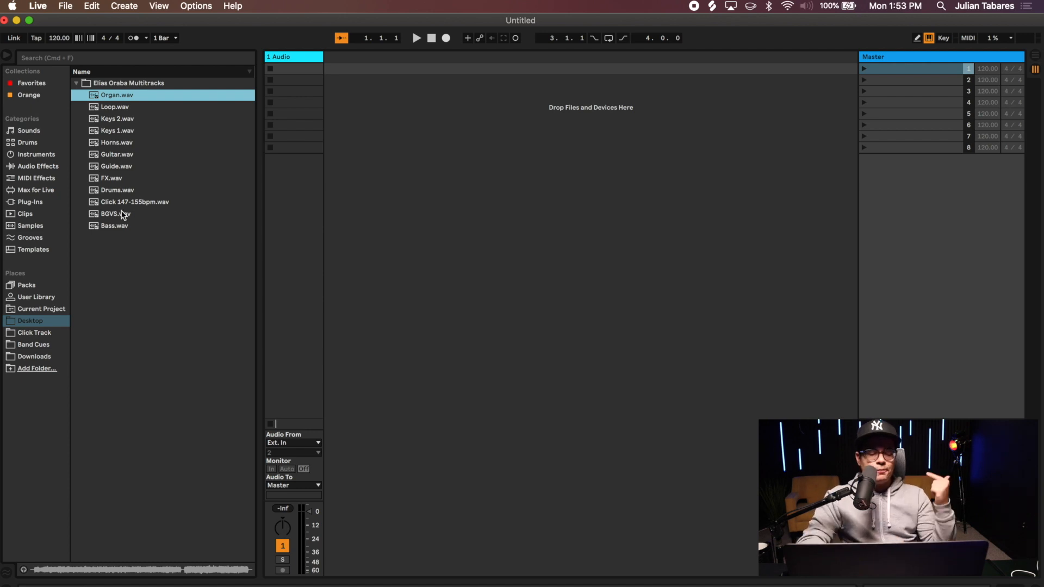
mouse_move(114, 231)
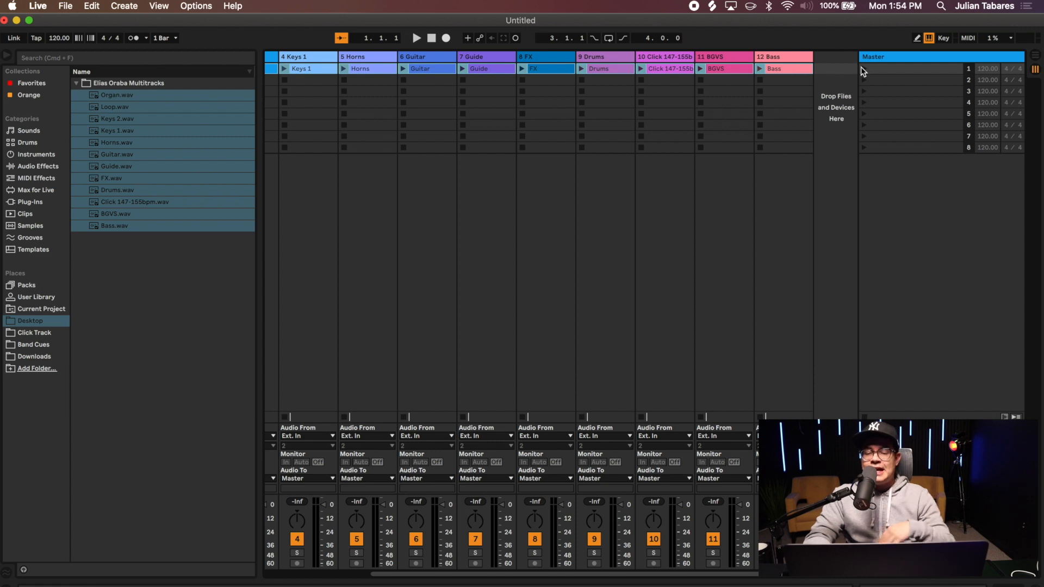
mouse_move(797, 73)
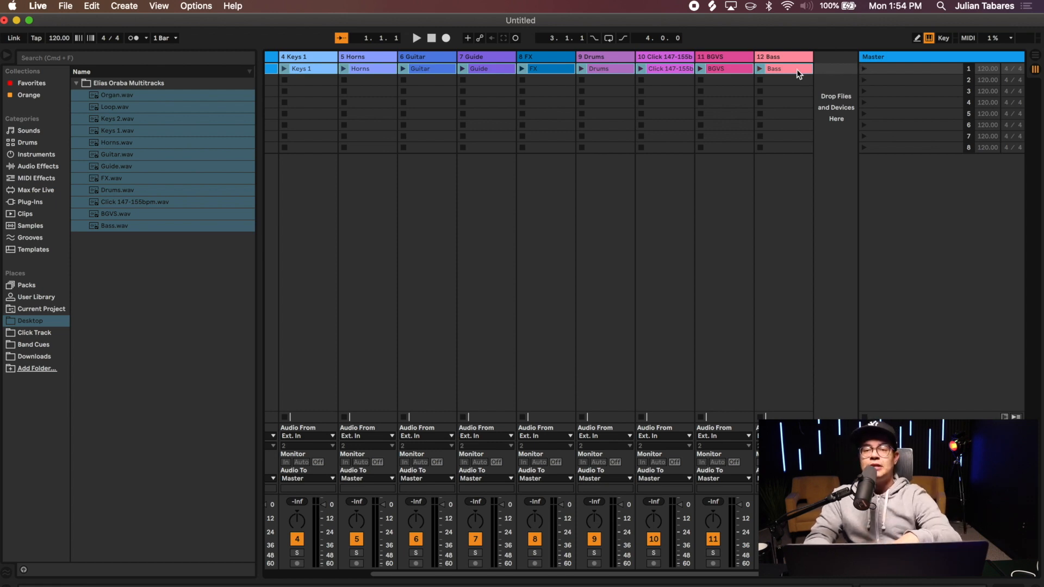
- Select and launch scene 1, then start naming it 'Elias'
left_click(912, 69)
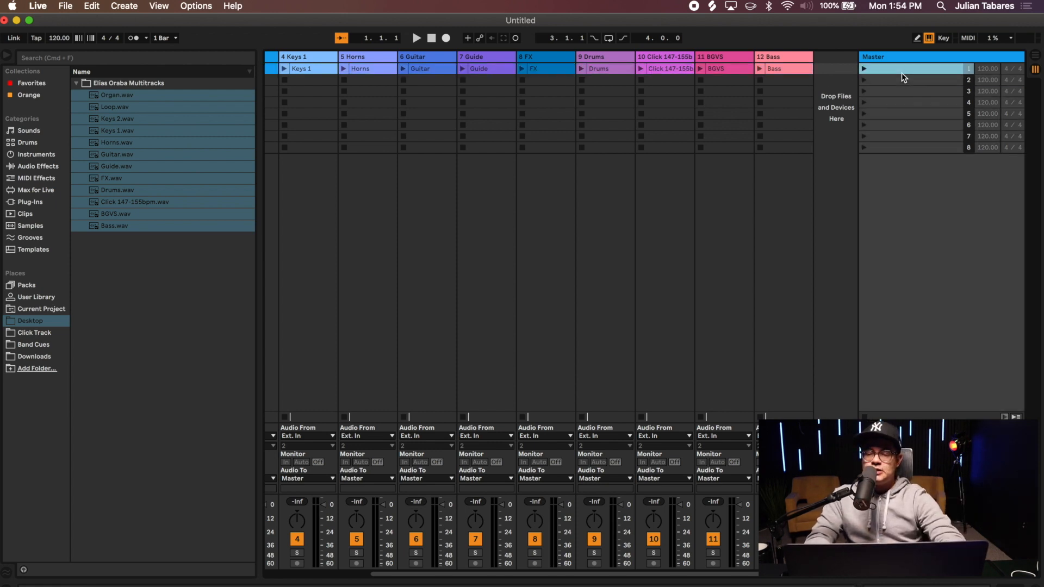
left_click(912, 148)
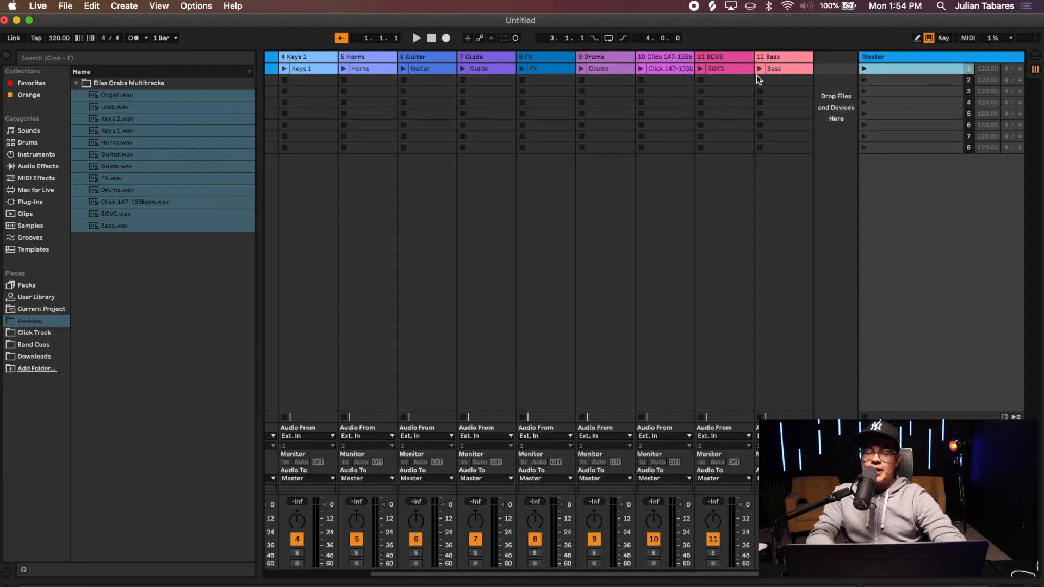
mouse_move(812, 134)
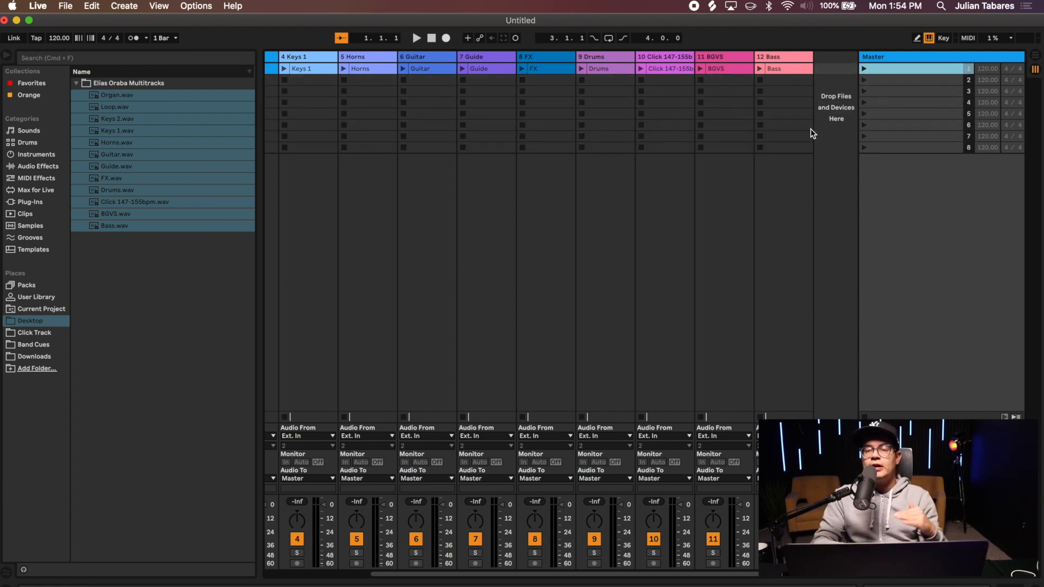
mouse_move(887, 41)
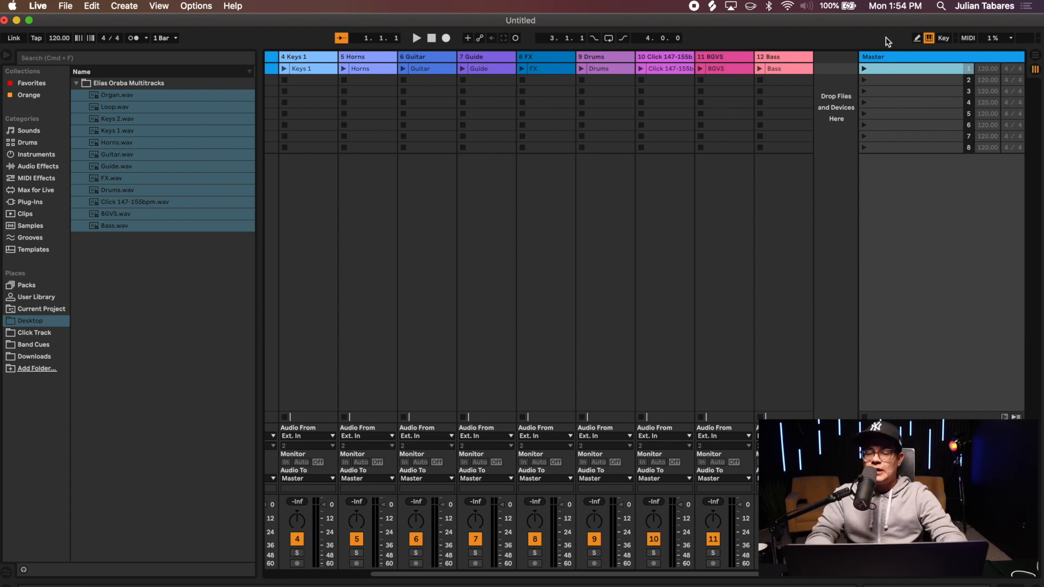
left_click(416, 37)
type("Elias")
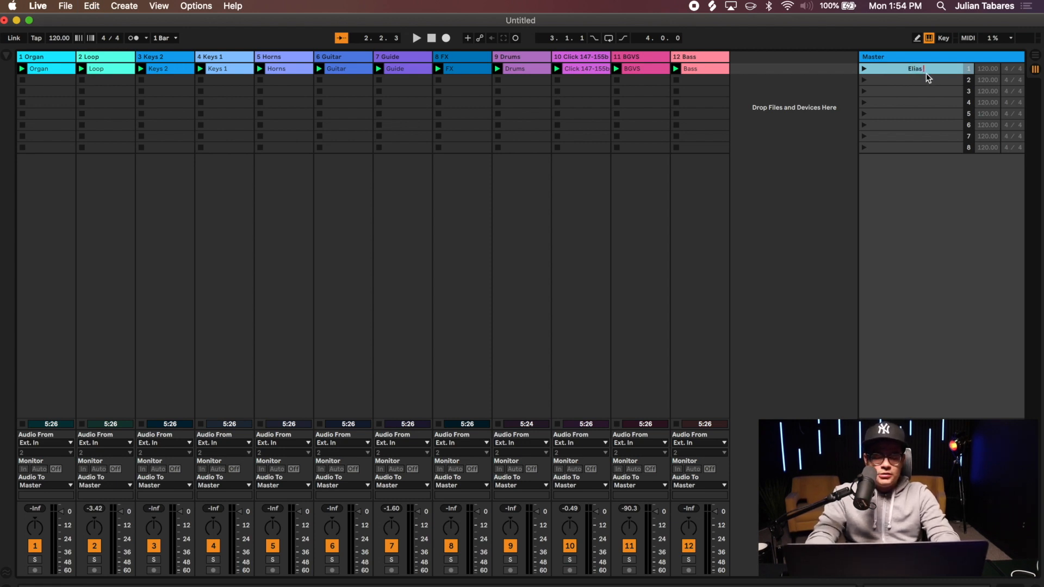
- Finish naming the scene 'Elias Oraba' and hide the file browser
type("Oraba")
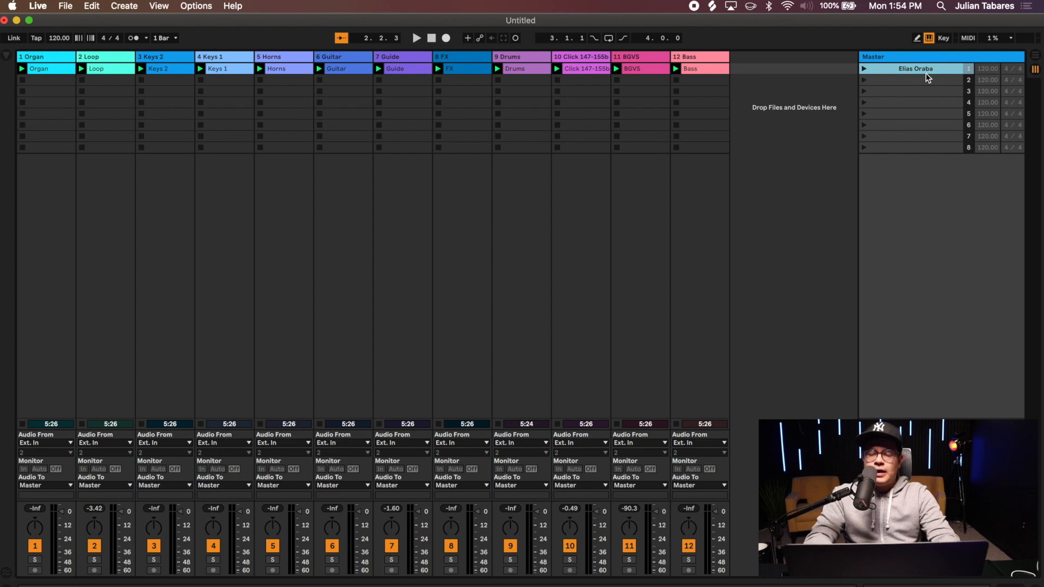
left_click(6, 56)
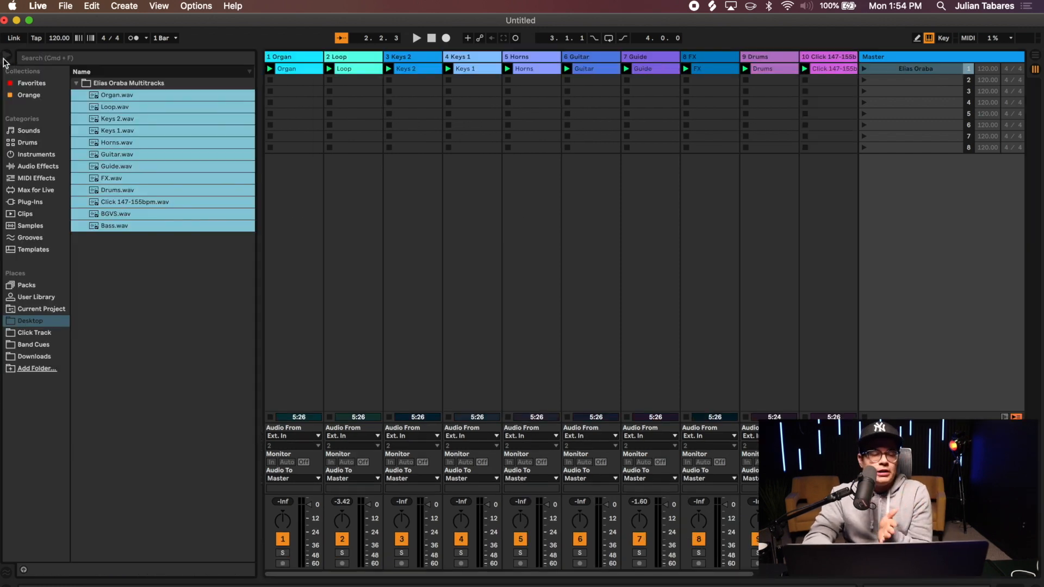
mouse_move(327, 280)
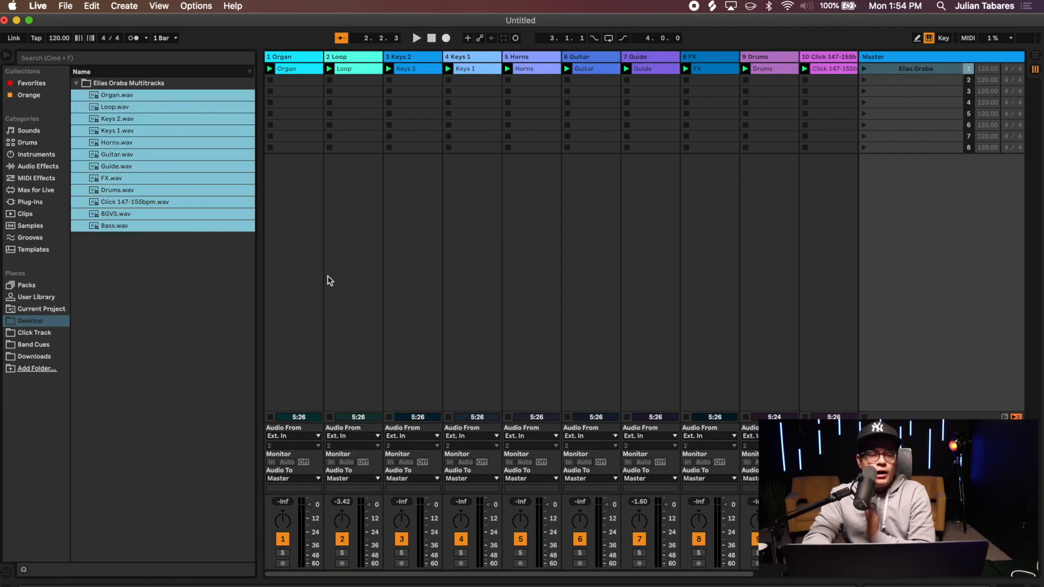
mouse_move(146, 276)
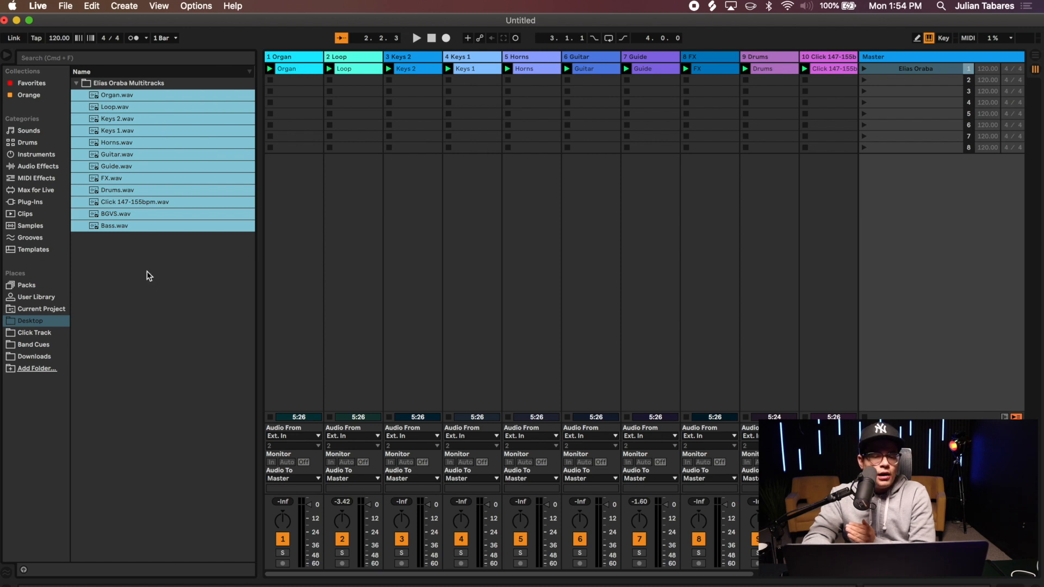
left_click(135, 201)
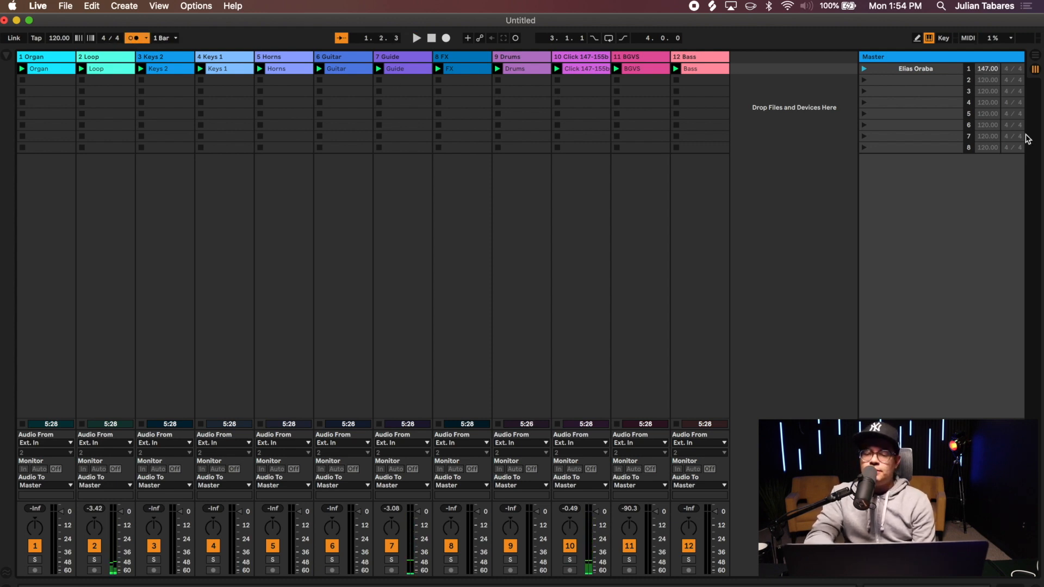
- Launch the Elias Oraba scene to set song tempo to 147, then stop playback
left_click(863, 69)
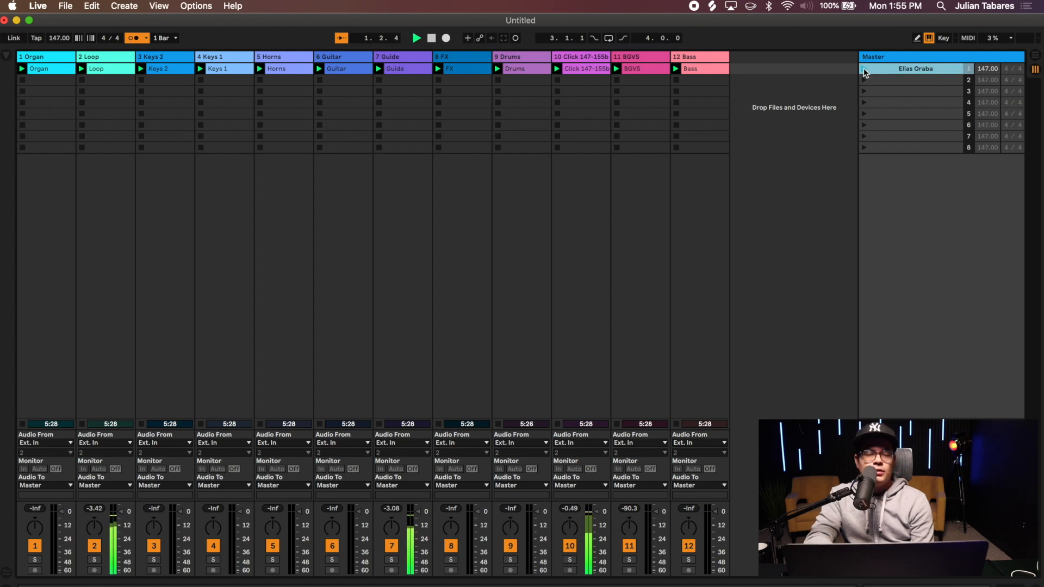
left_click(416, 38)
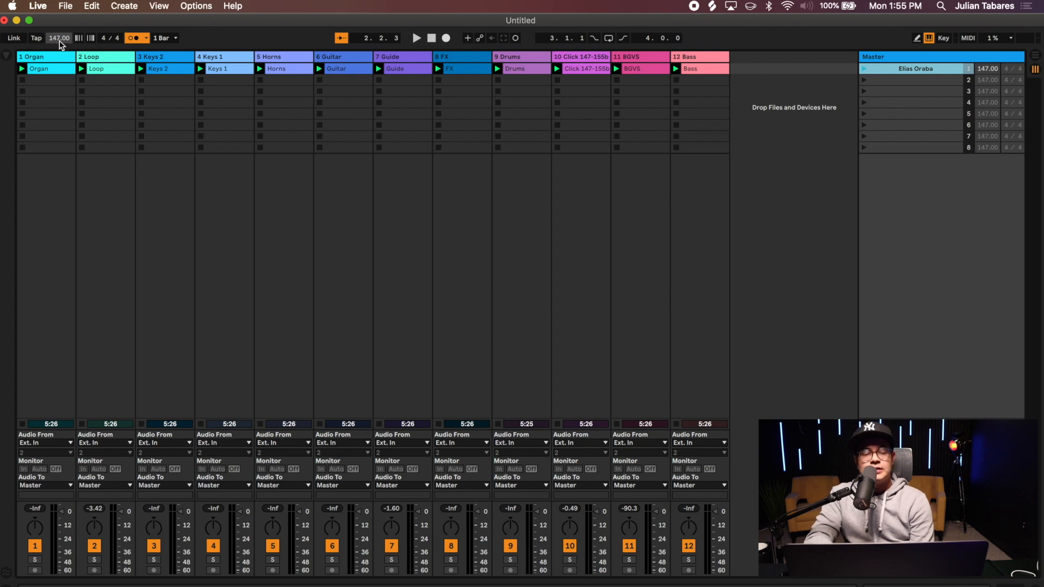
mouse_move(863, 74)
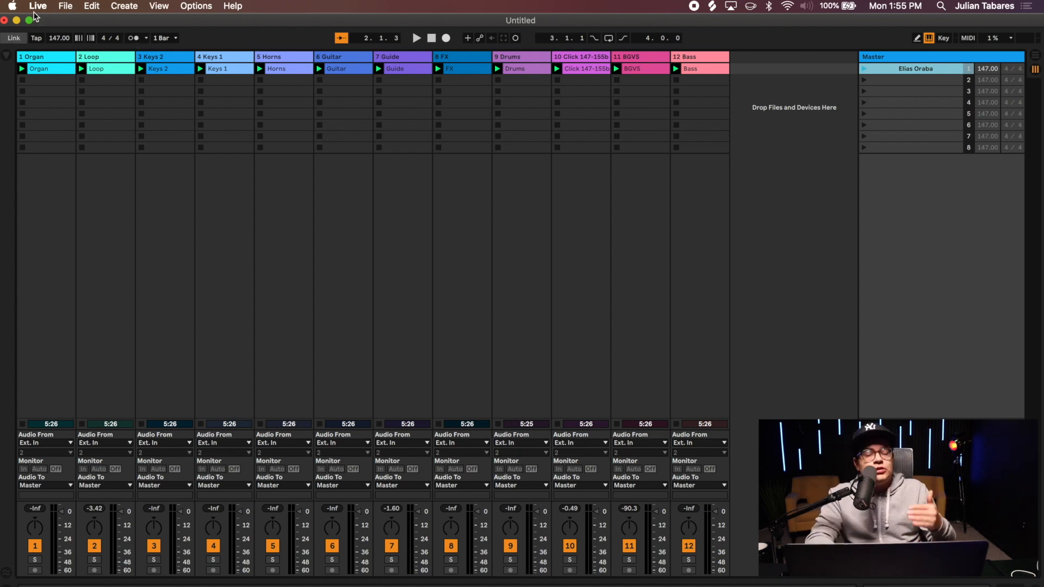
mouse_move(465, 204)
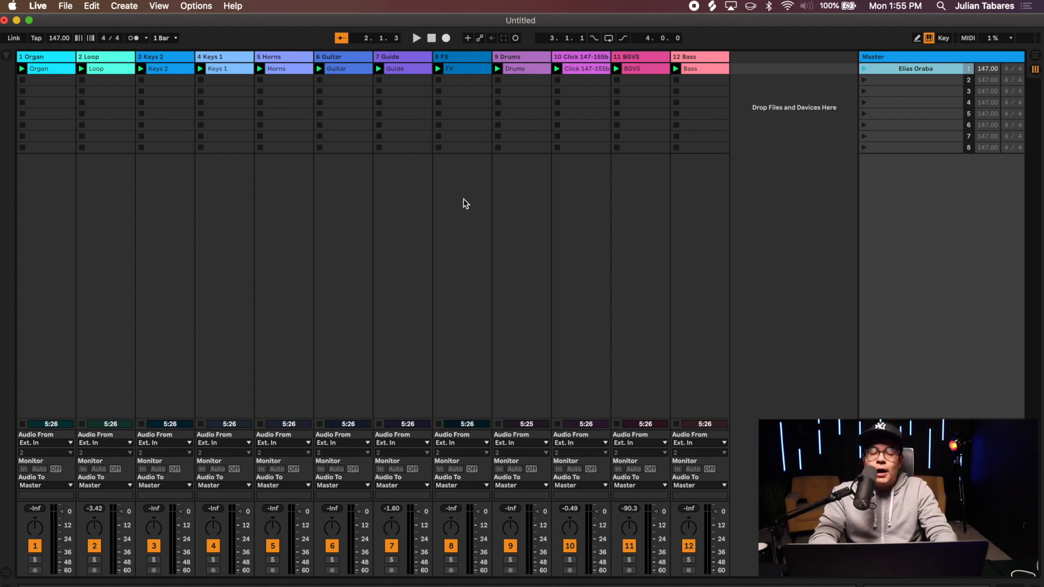
mouse_move(47, 107)
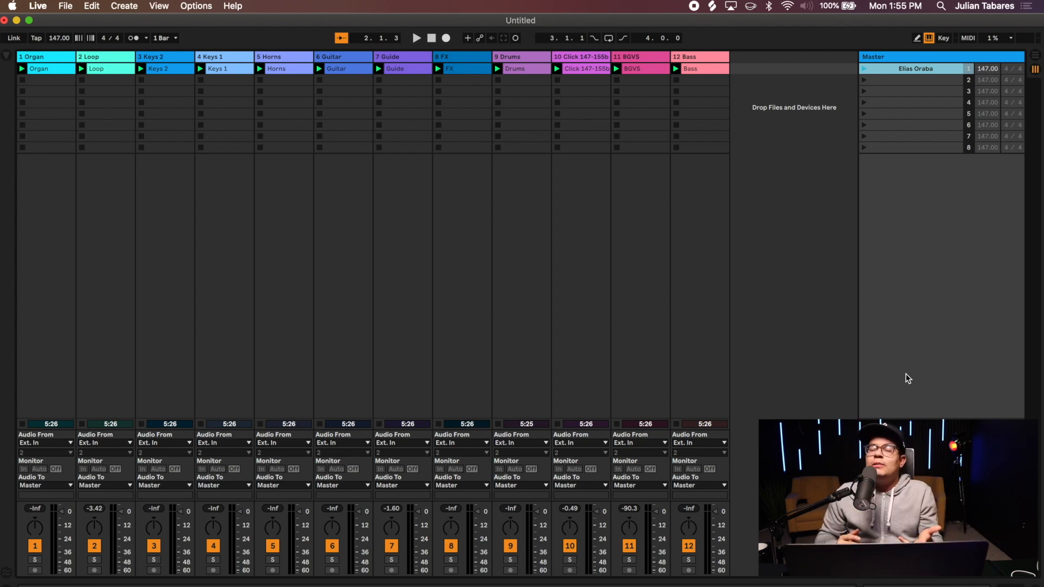
- Turn on computer keyboard Key Map mode
left_click(416, 38)
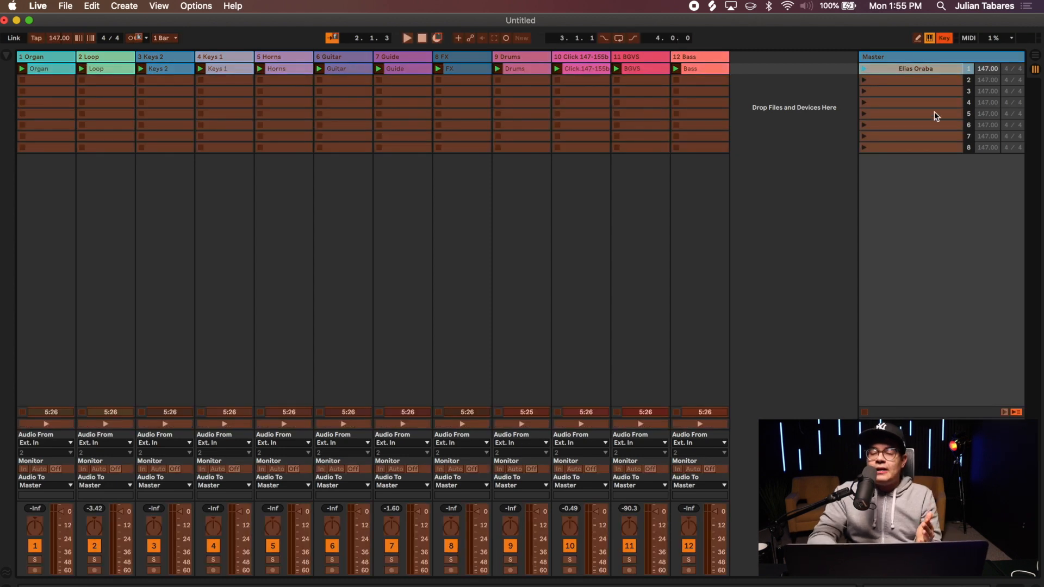
mouse_move(872, 44)
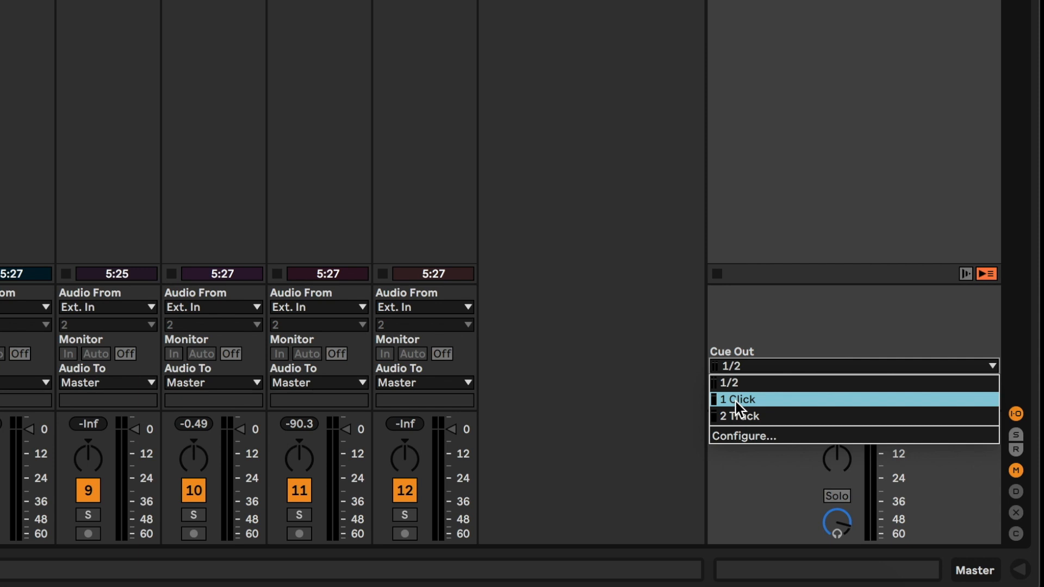
- Set the master's Cue Out to 1 Click and Master Out to 2 Track
left_click(737, 398)
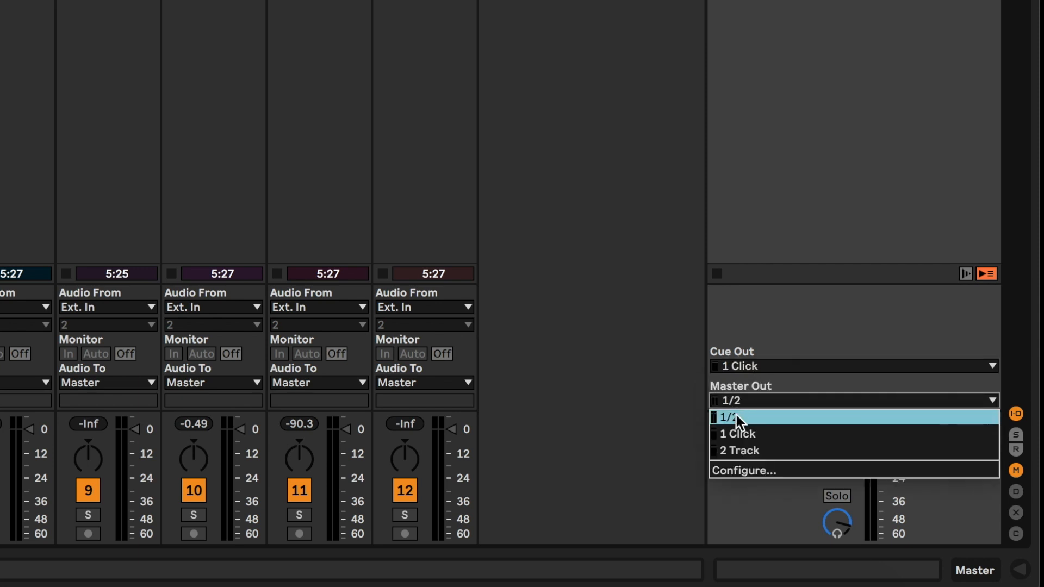
left_click(738, 450)
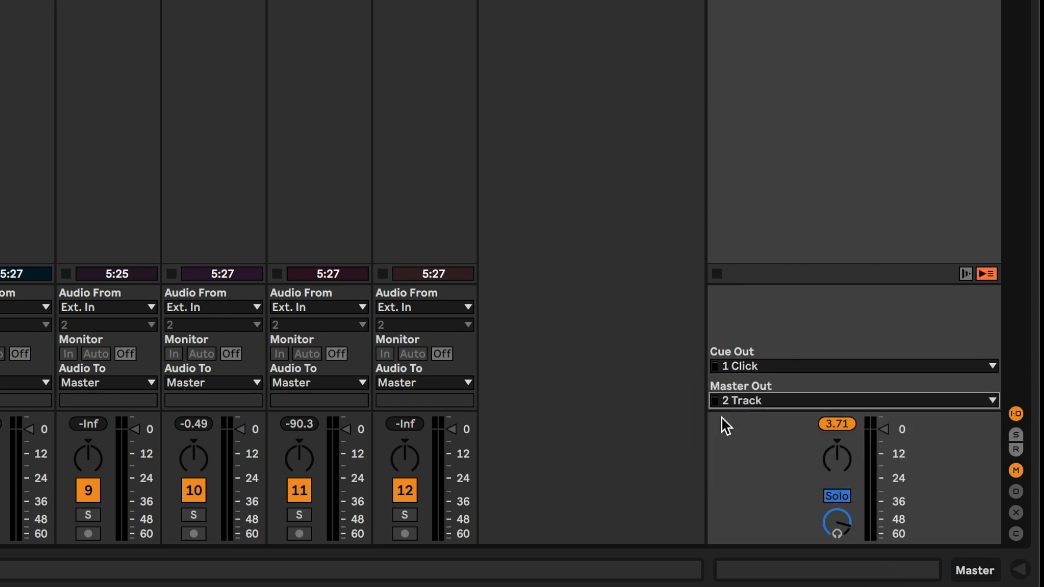
mouse_move(670, 433)
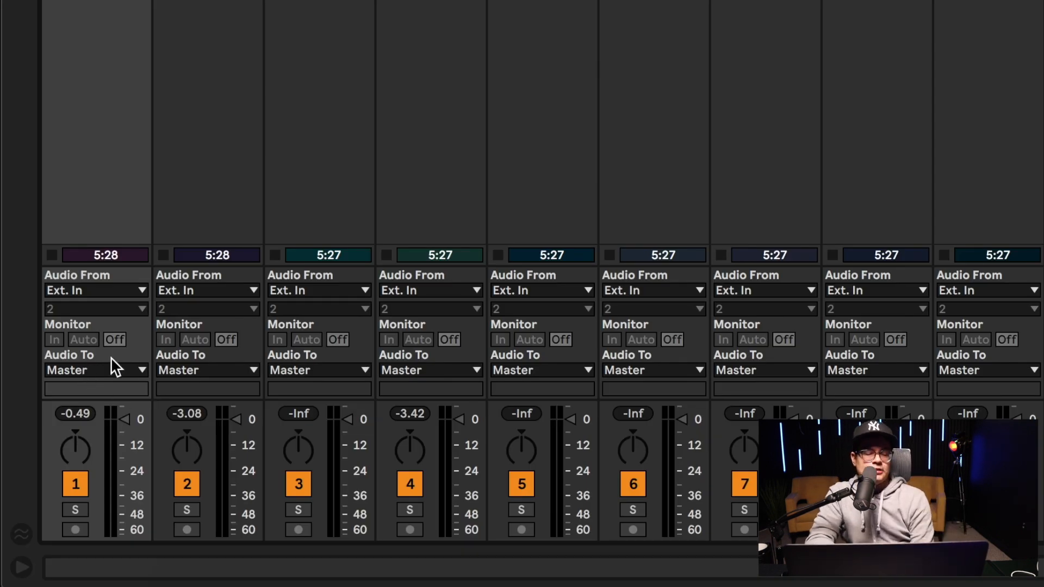
- Route the Click and Guide tracks' Audio To to Ext. Out, channel 1 Click
left_click(95, 370)
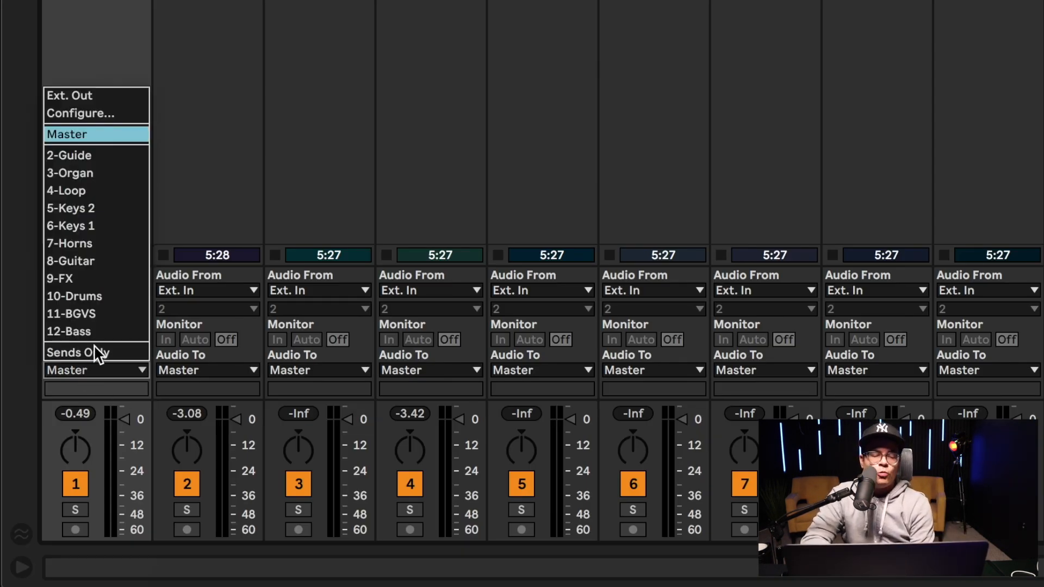
left_click(69, 95)
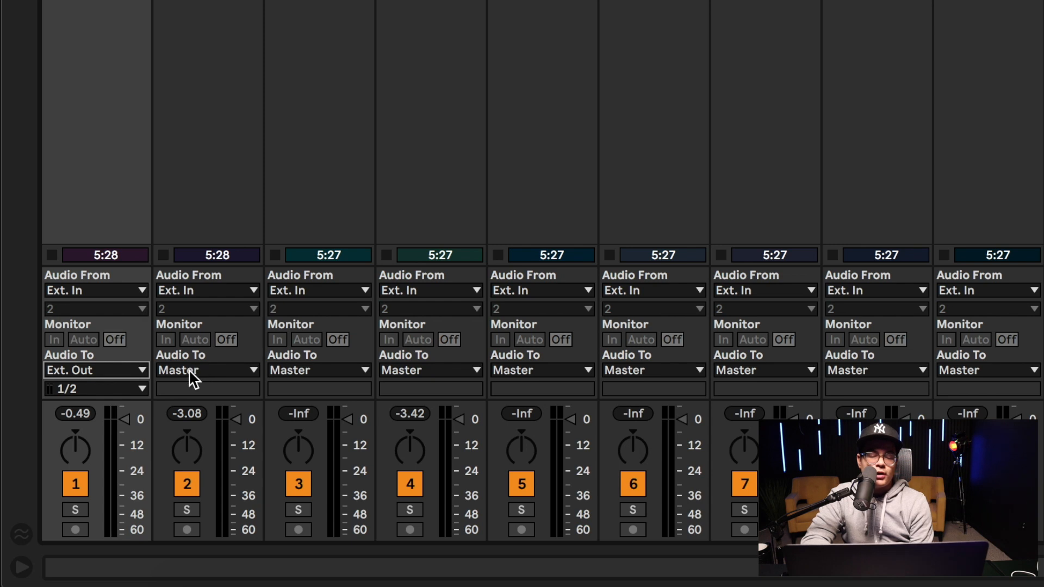
left_click(207, 370)
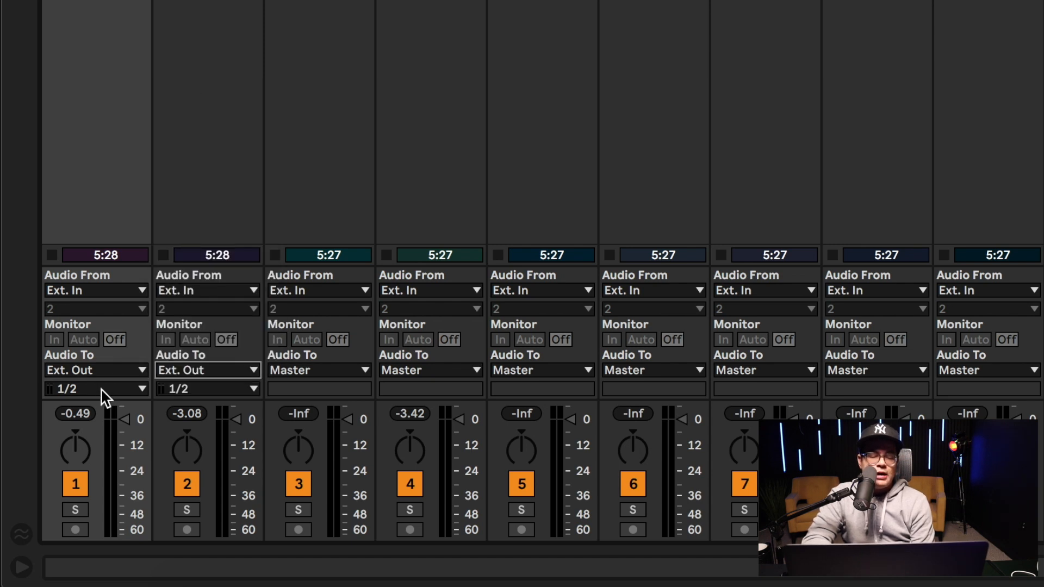
left_click(97, 389)
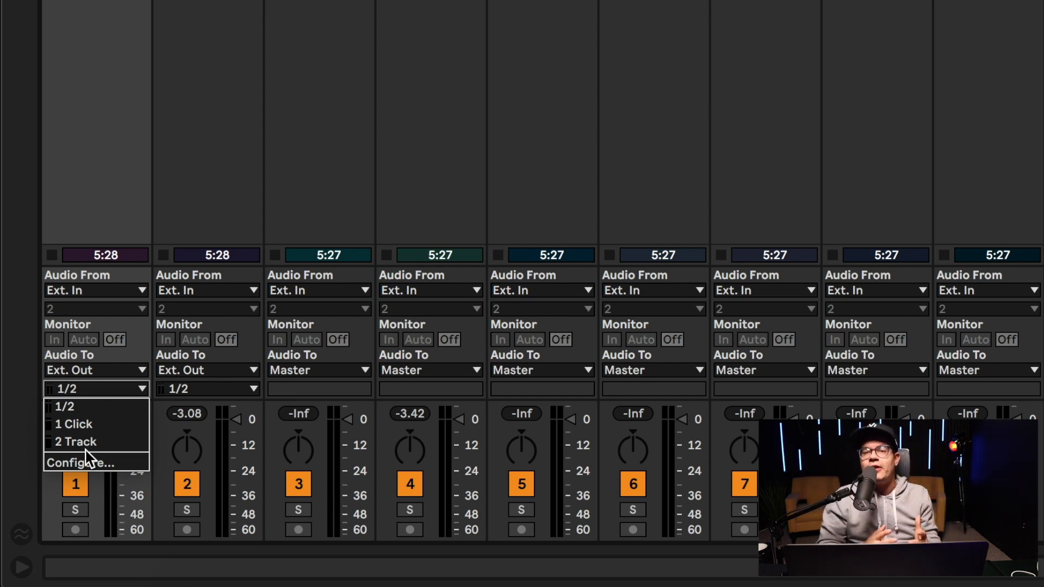
mouse_move(73, 424)
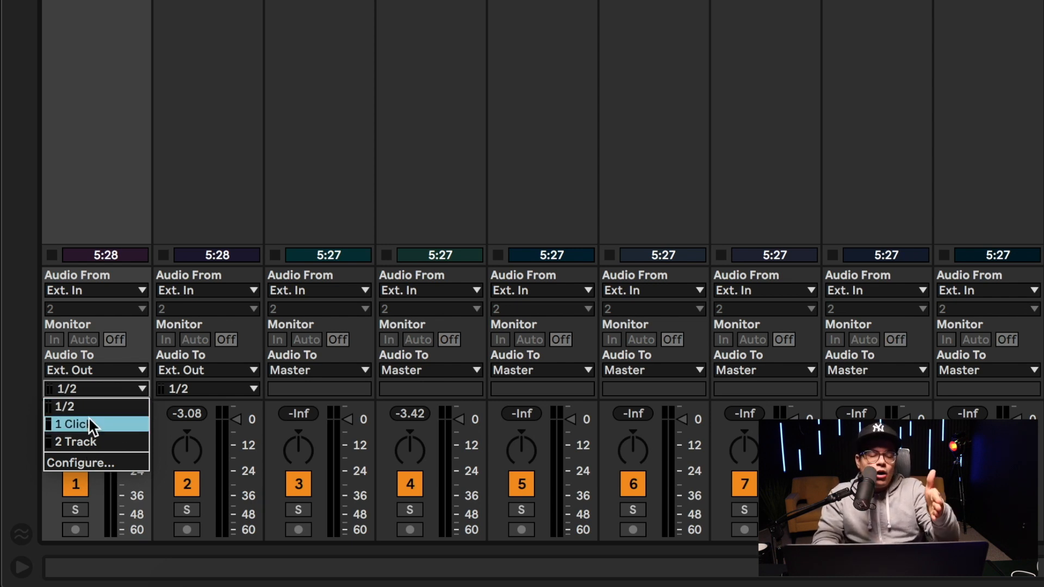
left_click(70, 424)
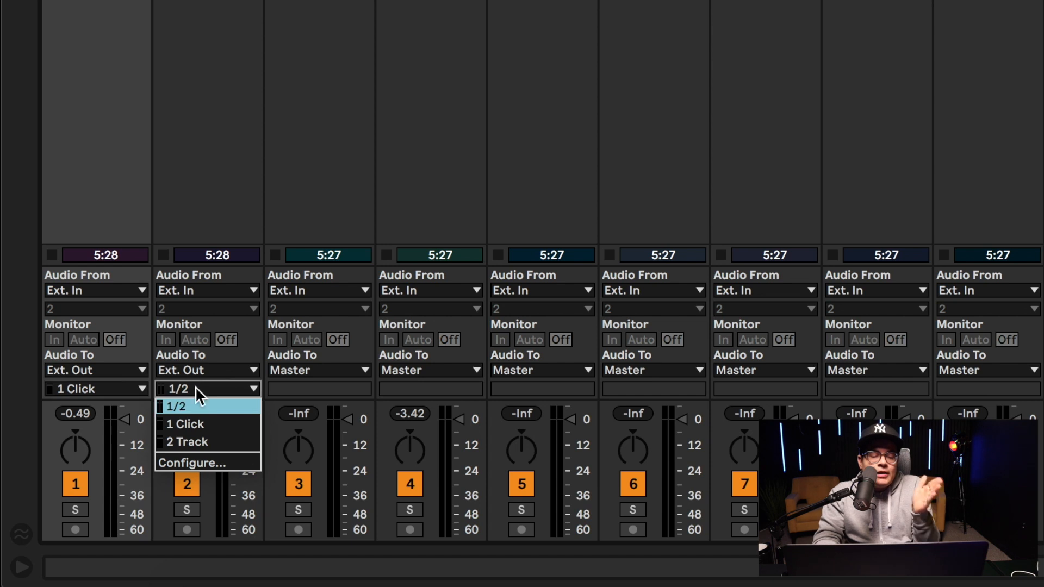
left_click(186, 424)
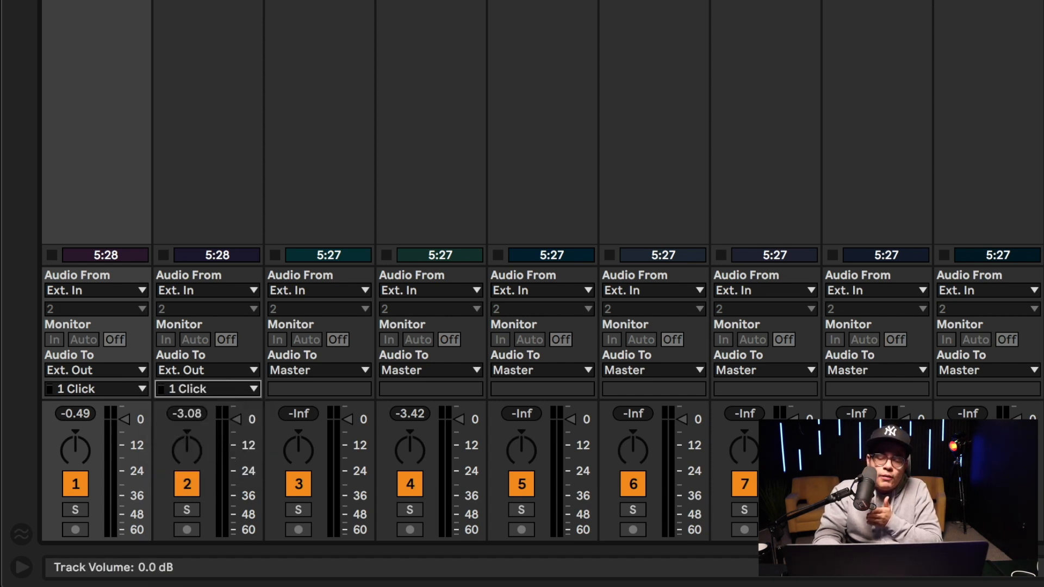